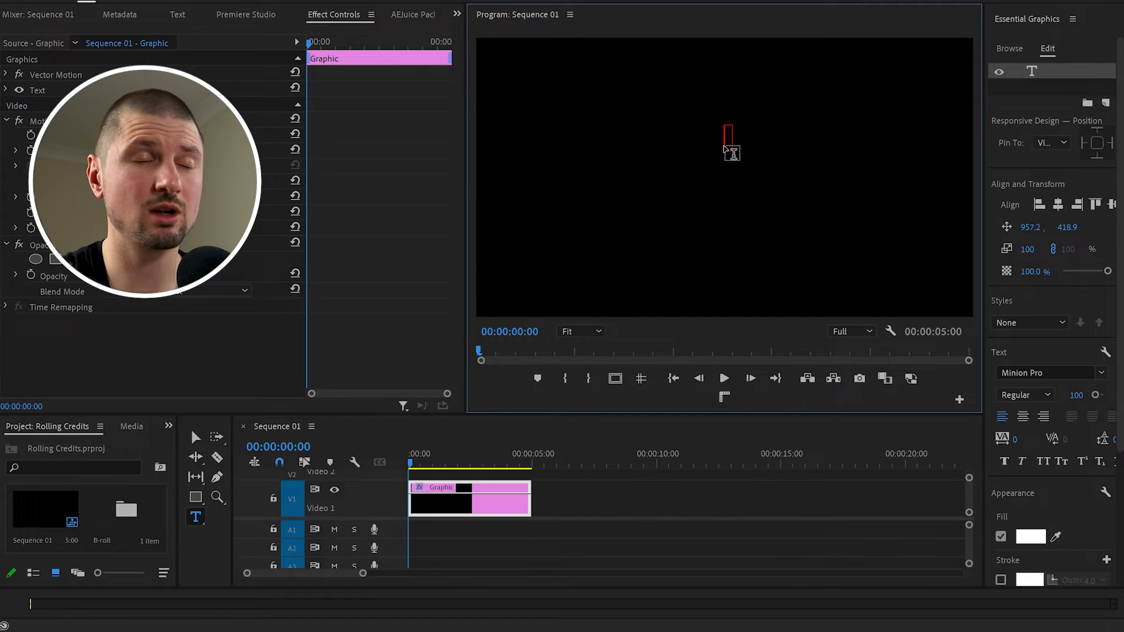
Create a text graphic reading 'cast' near the top centre of the frame
type("cast")
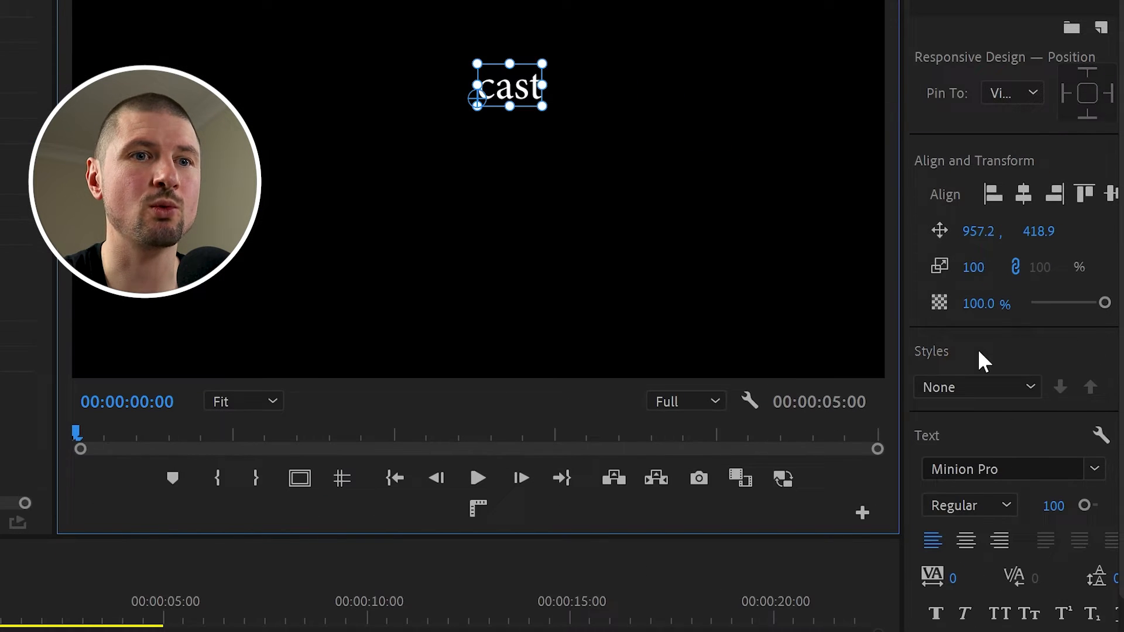
mouse_move(965, 540)
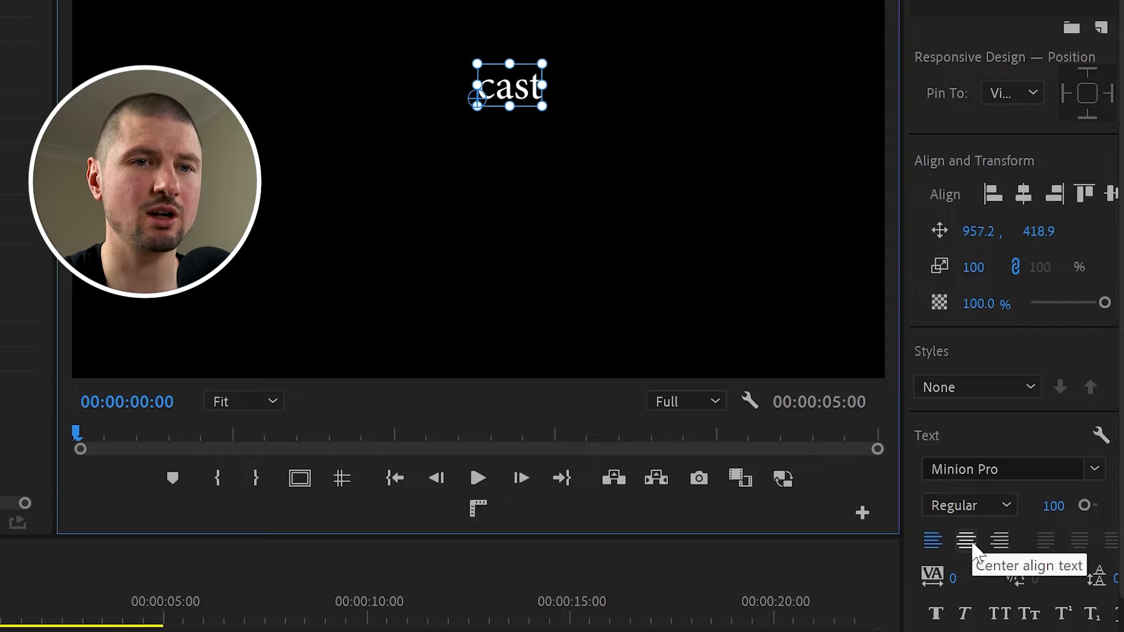
Centre-align the 'cast' heading in the Essential Graphics text settings
scroll("down", 3)
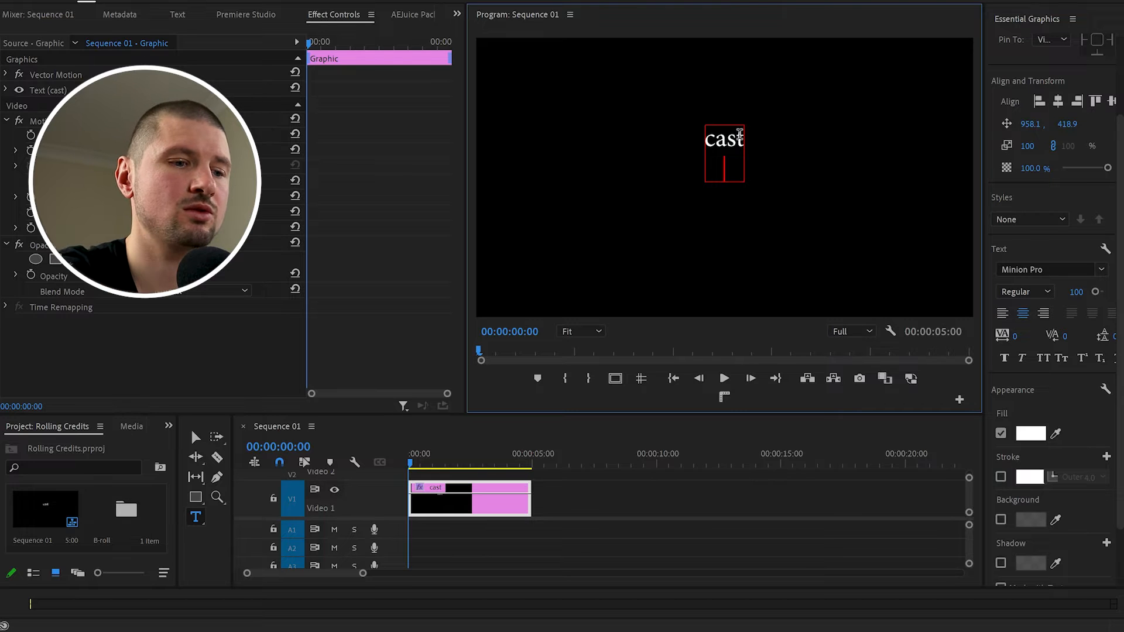
Add the first cast name 'Franko' beneath the cast heading
type("Franko James  Dr. Hartmen")
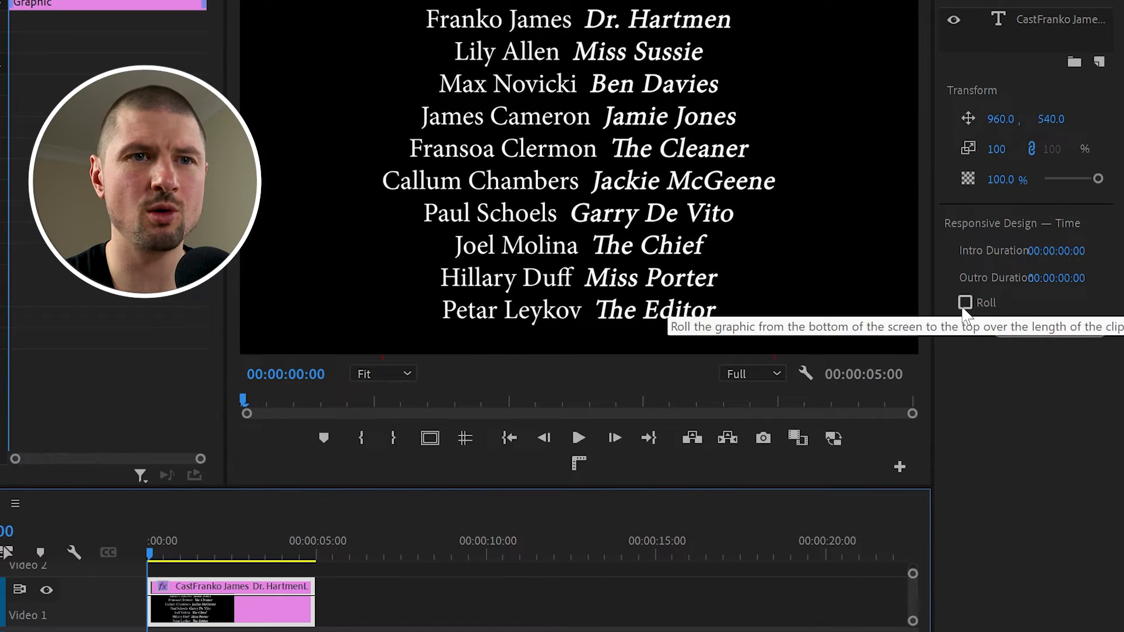
Enable Roll so the credits graphic scrolls upward over the clip
left_click(965, 301)
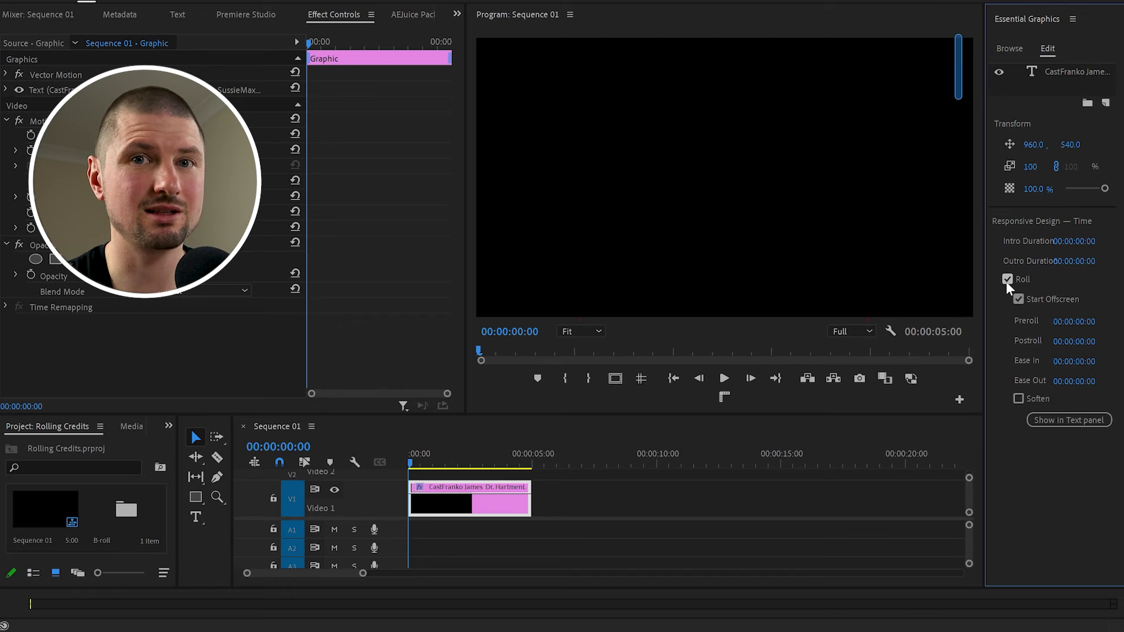
left_click(723, 378)
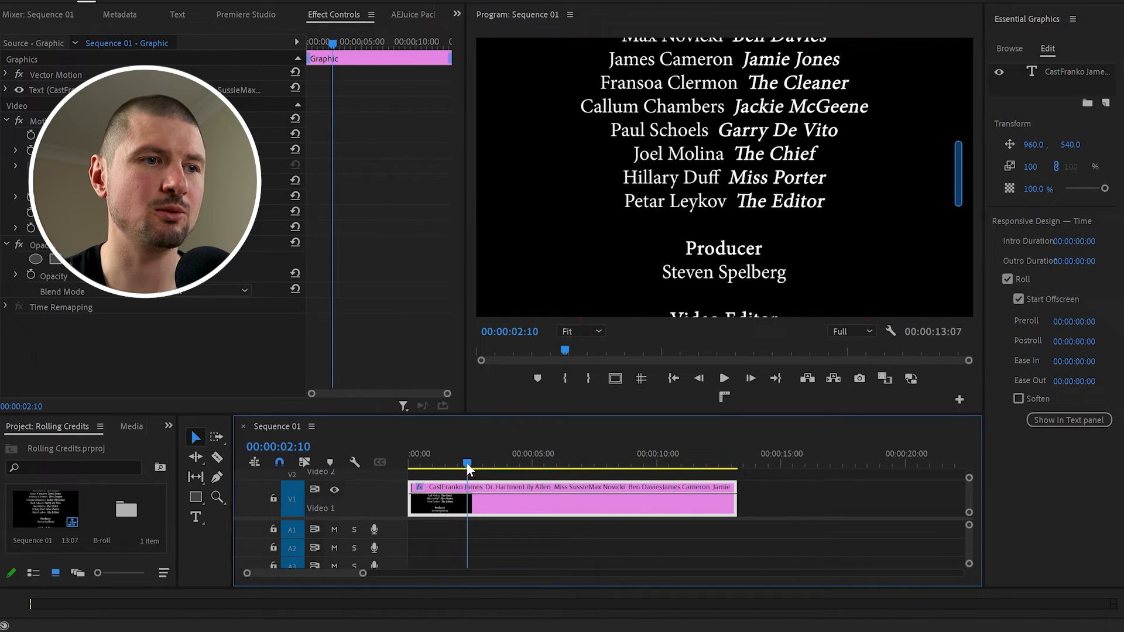
Preview the lengthened 13-second credits roll partway through the clip
left_click(723, 378)
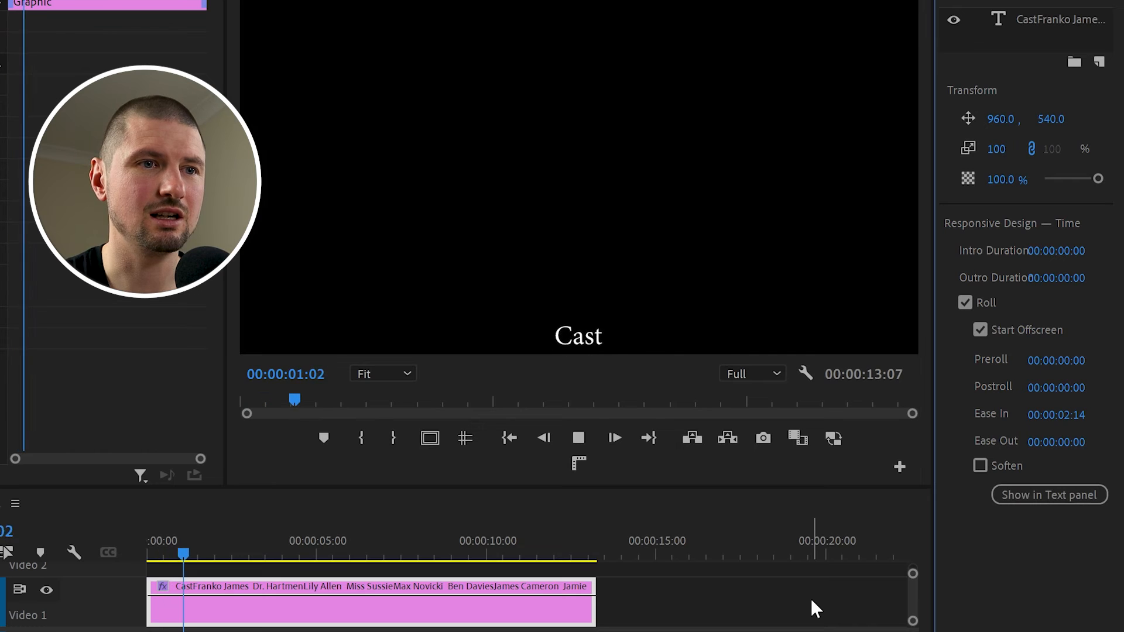
Apply a 00:00:02:14 ease-in to the roll and deselect the credits clip
left_click(613, 438)
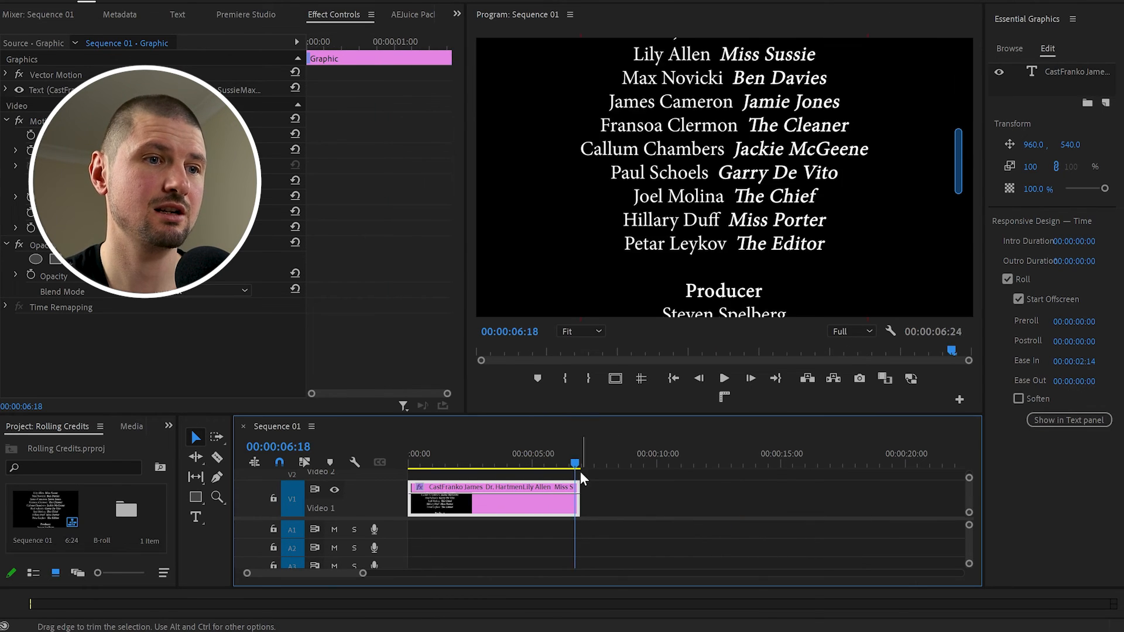
Play back the credits clip shortened to 6:24 so the names scroll faster
left_click(723, 378)
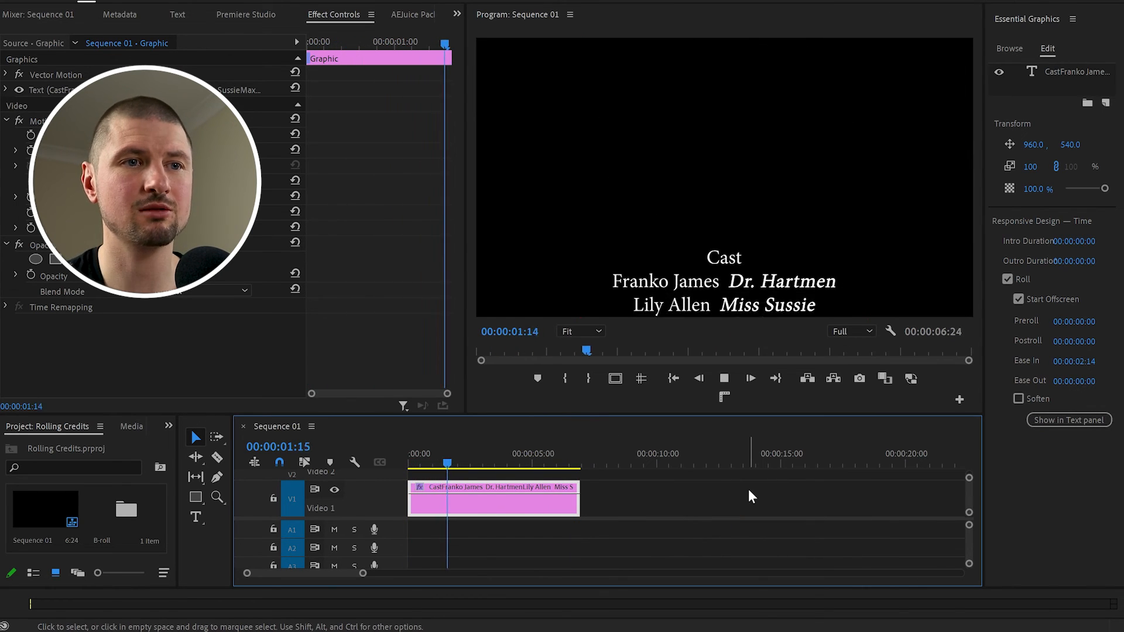